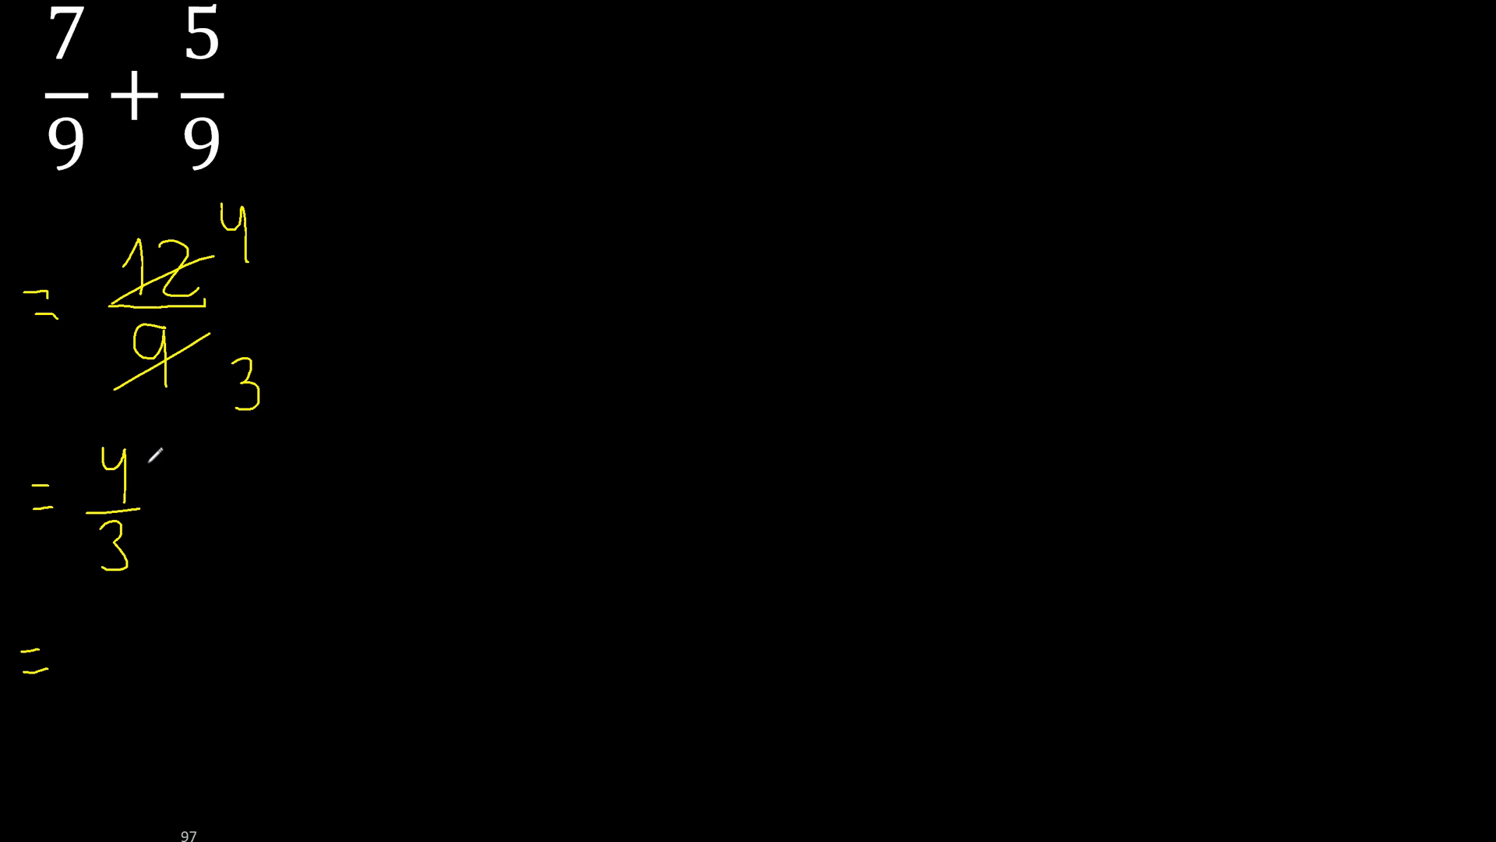
{"action": "mouse_move", "coordinate": [148, 654]}
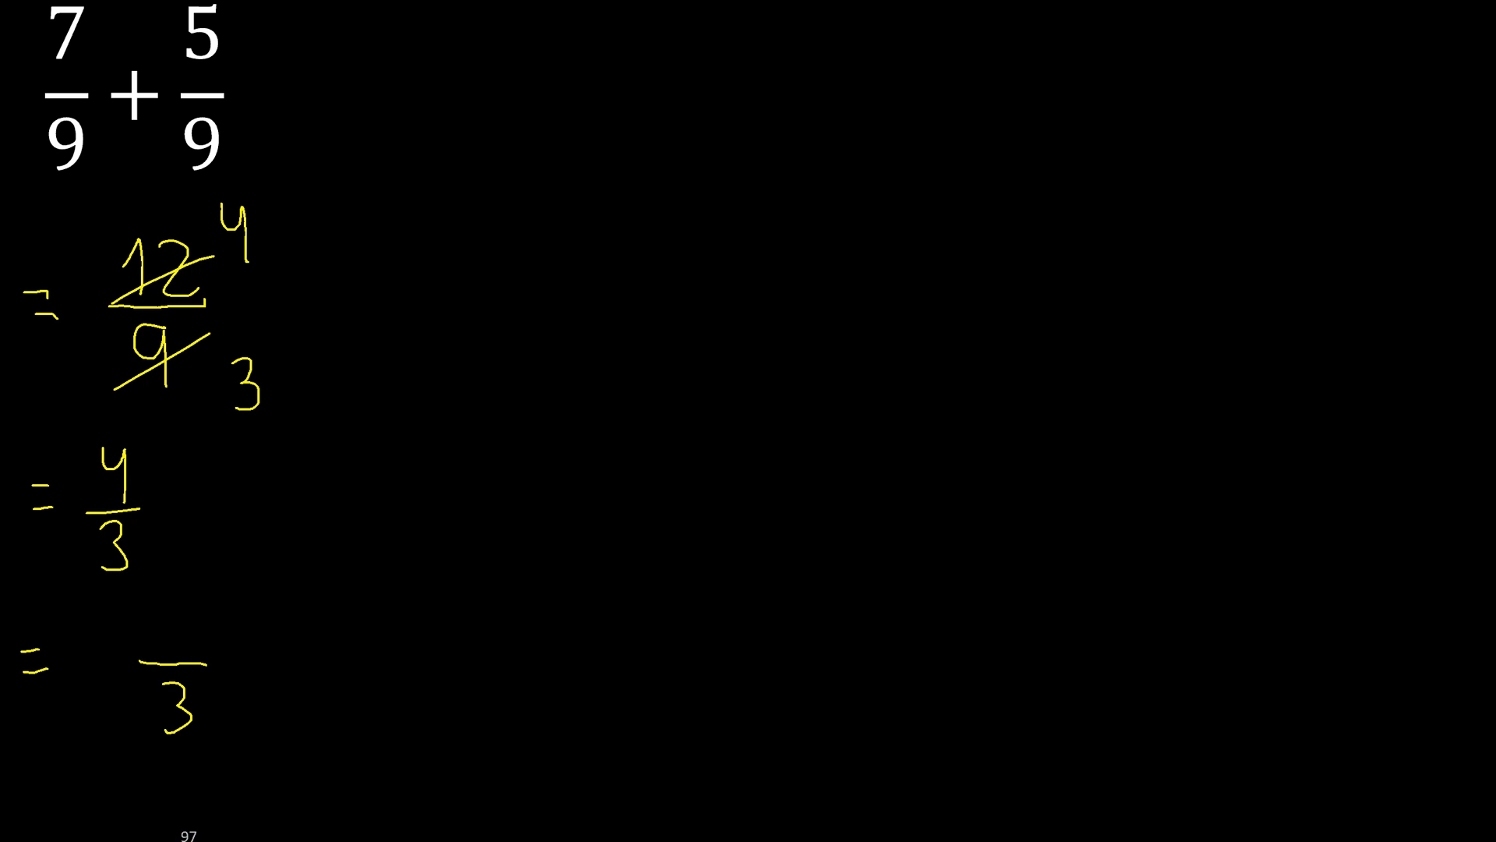
Draw the fraction bar over 3 and begin the whole number 1 of 4/3's mixed form.
{"action": "left_click_drag", "start_coordinate": [95, 649], "coordinate": [124, 630]}
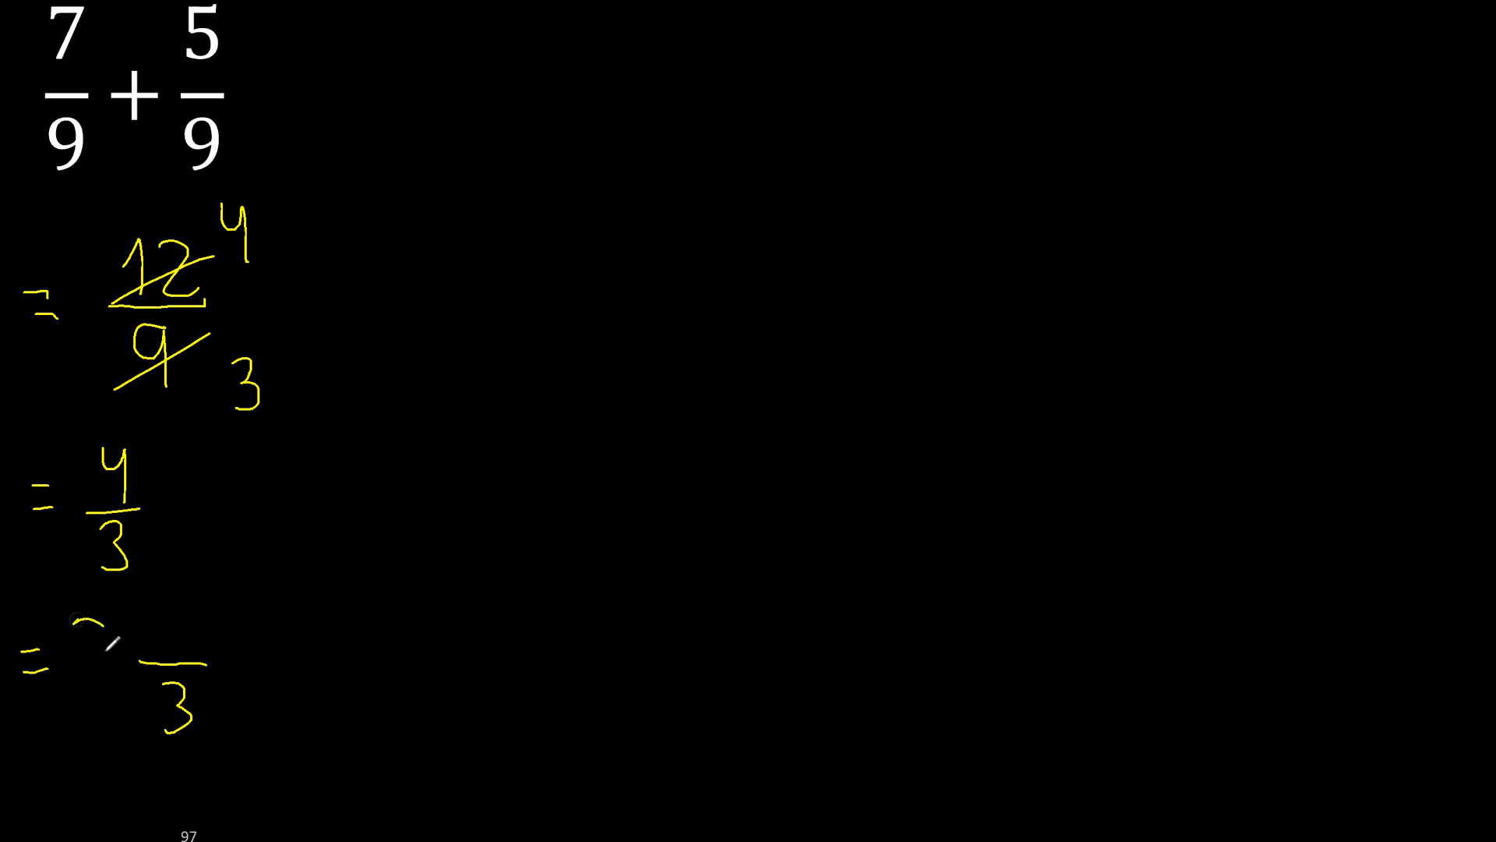